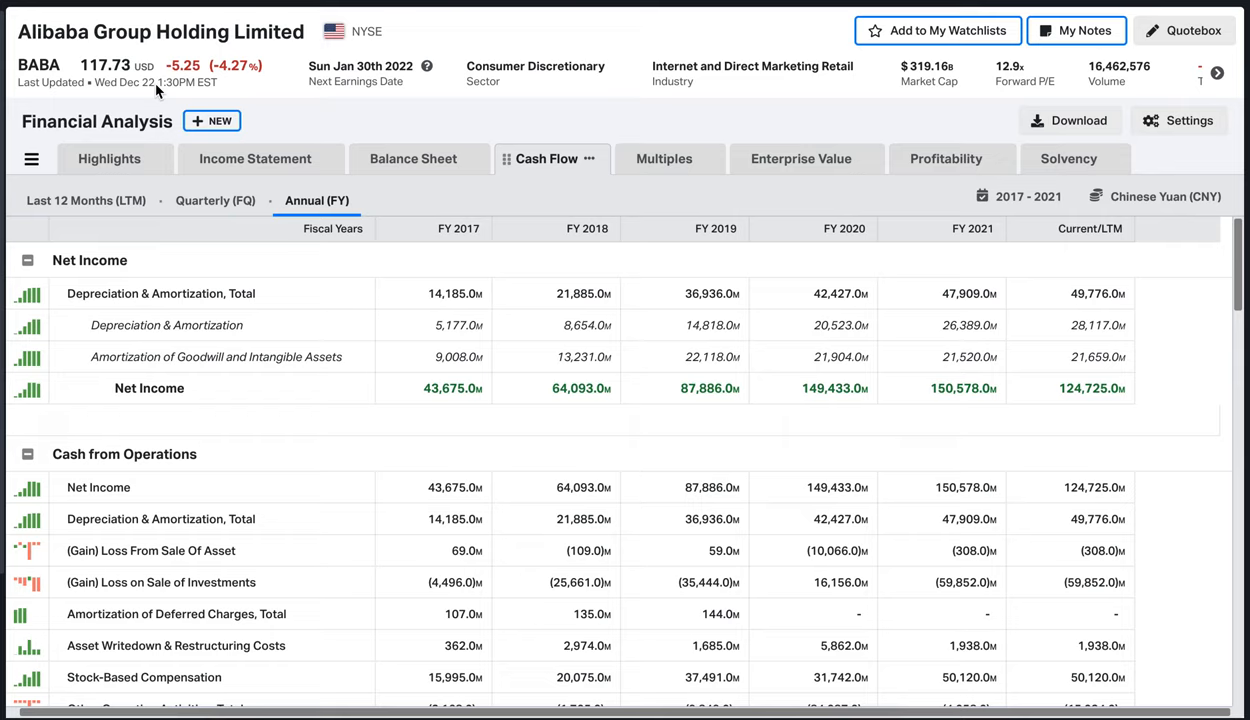
{"action": "scroll", "scroll_direction": "down", "scroll_amount": 3}
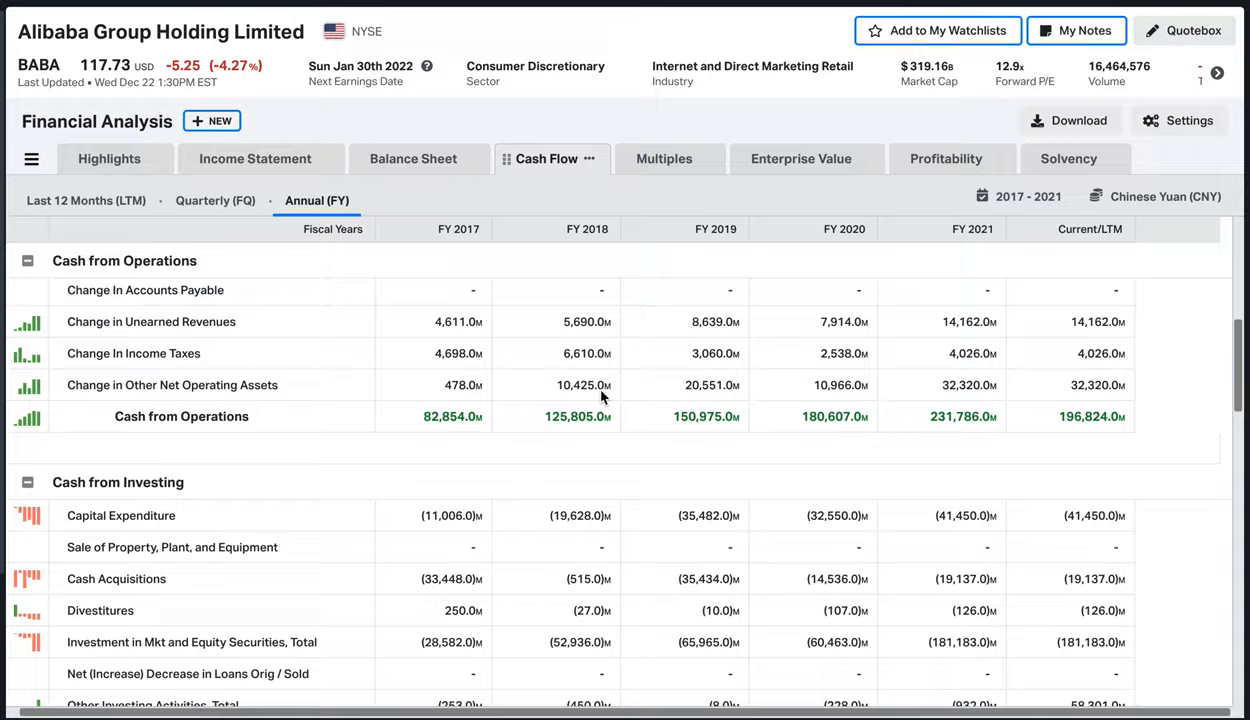
{"action": "scroll", "scroll_direction": "down", "scroll_amount": 3}
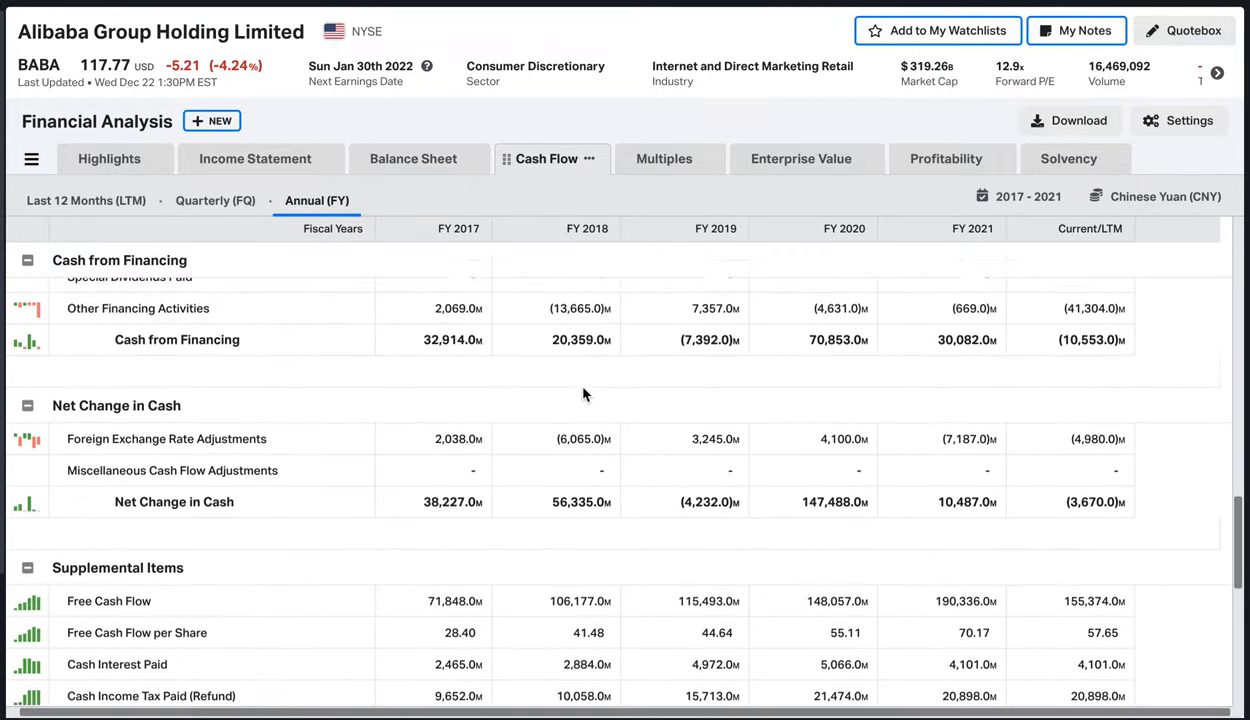
{"action": "scroll", "scroll_direction": "down", "scroll_amount": 3}
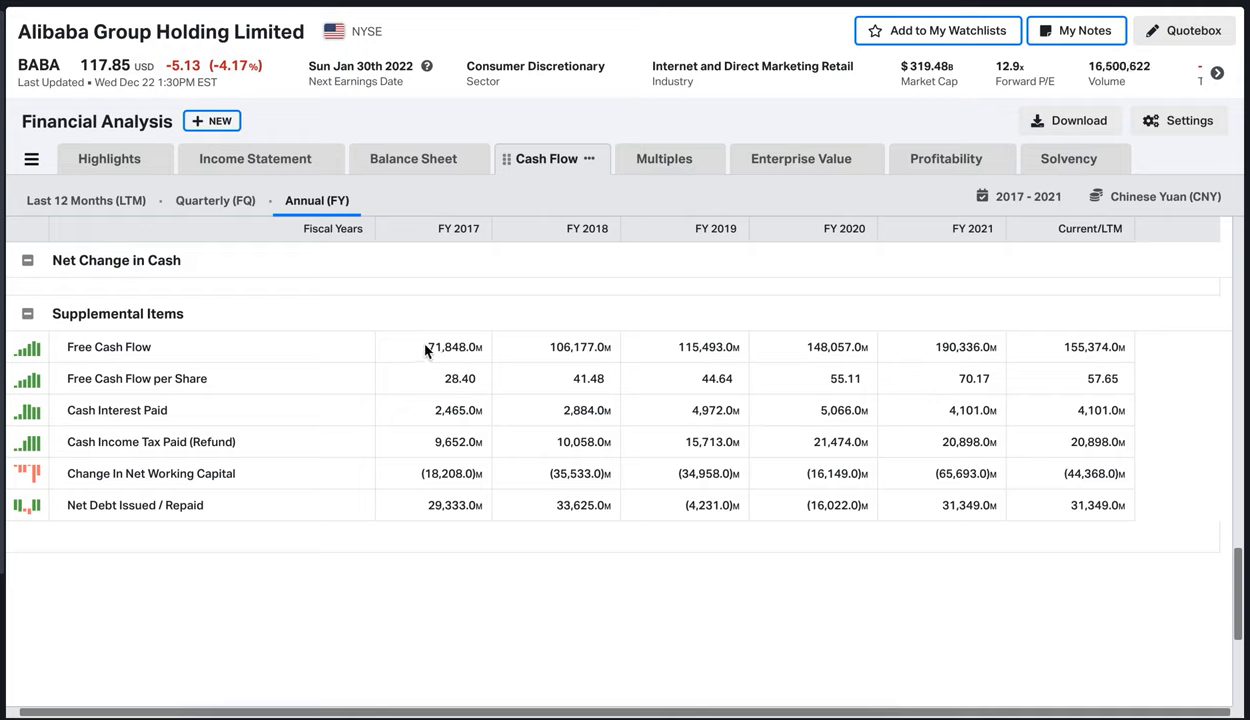
{"action": "mouse_move", "coordinate": [772, 364]}
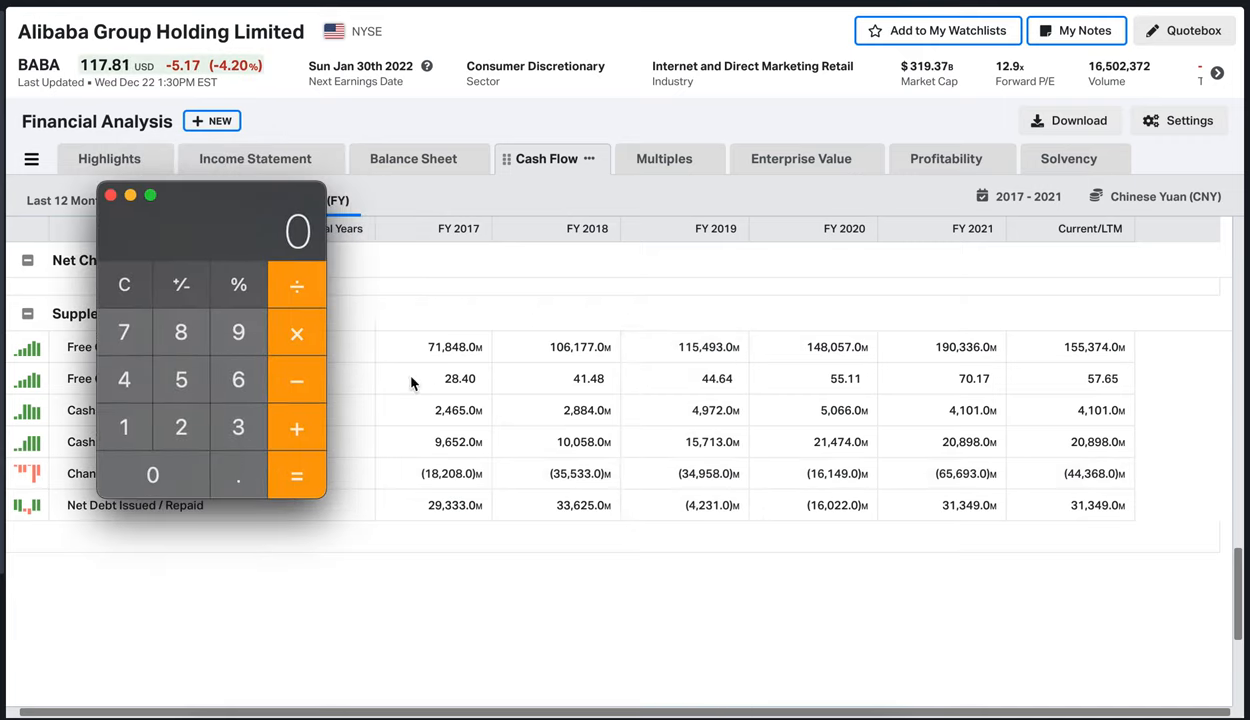
{"action": "mouse_move", "coordinate": [406, 348]}
{"action": "type", "text": "72"}
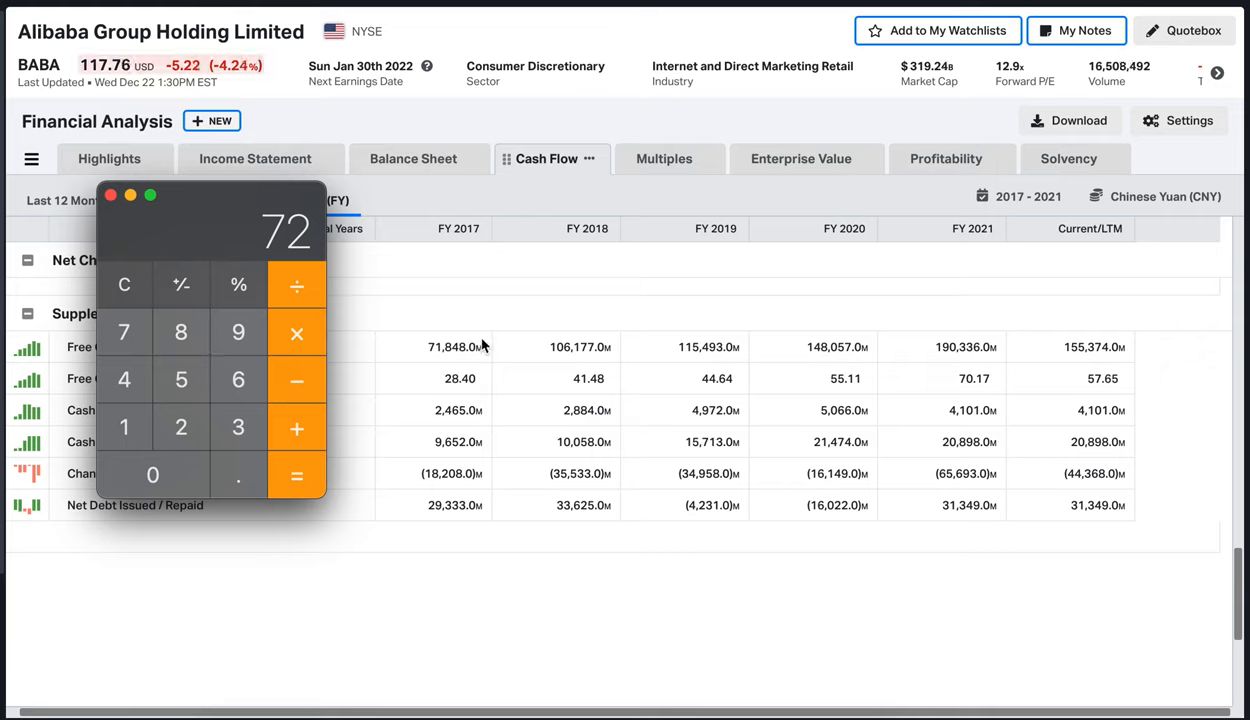
{"action": "mouse_move", "coordinate": [442, 360]}
{"action": "type", "text": "631"}
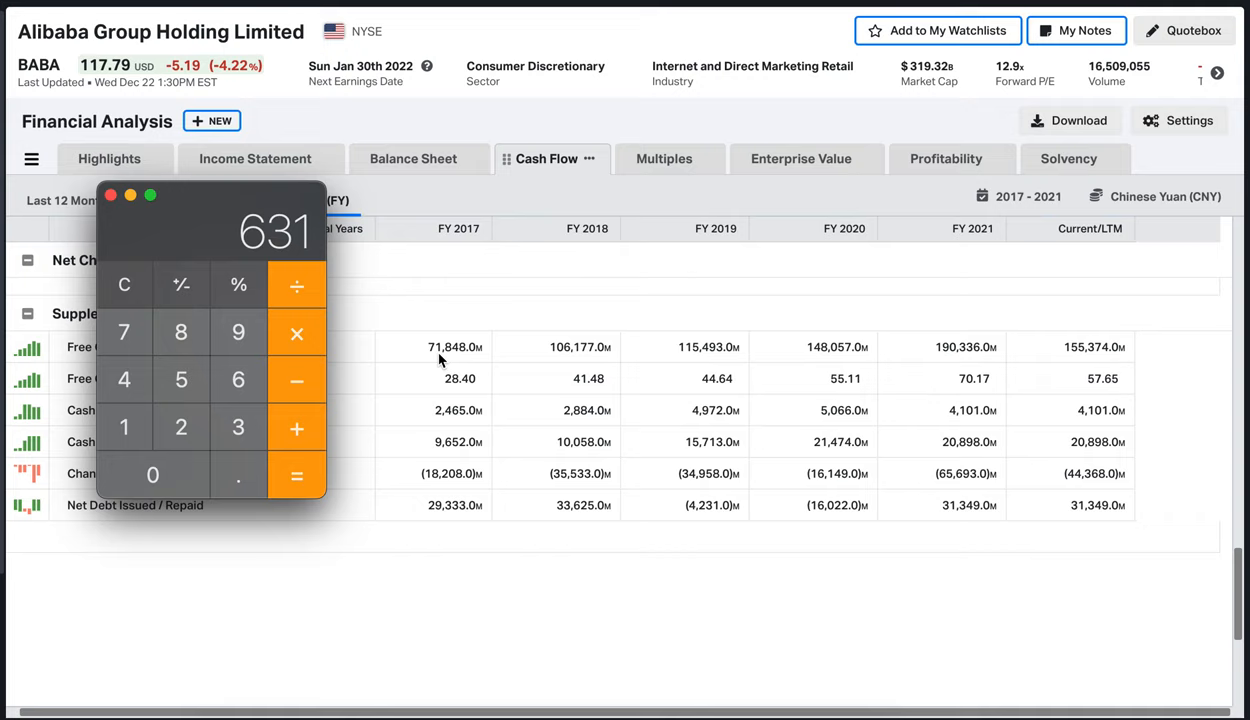
{"action": "mouse_move", "coordinate": [1022, 364]}
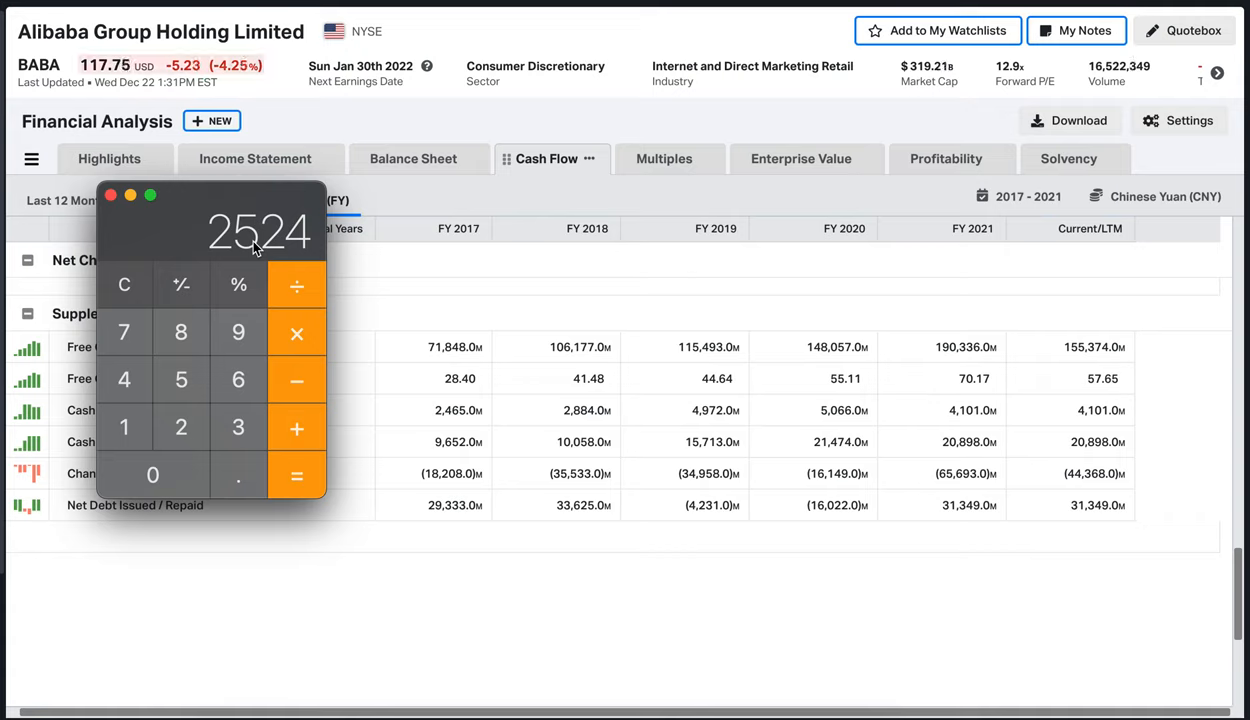
{"action": "mouse_move", "coordinate": [244, 244]}
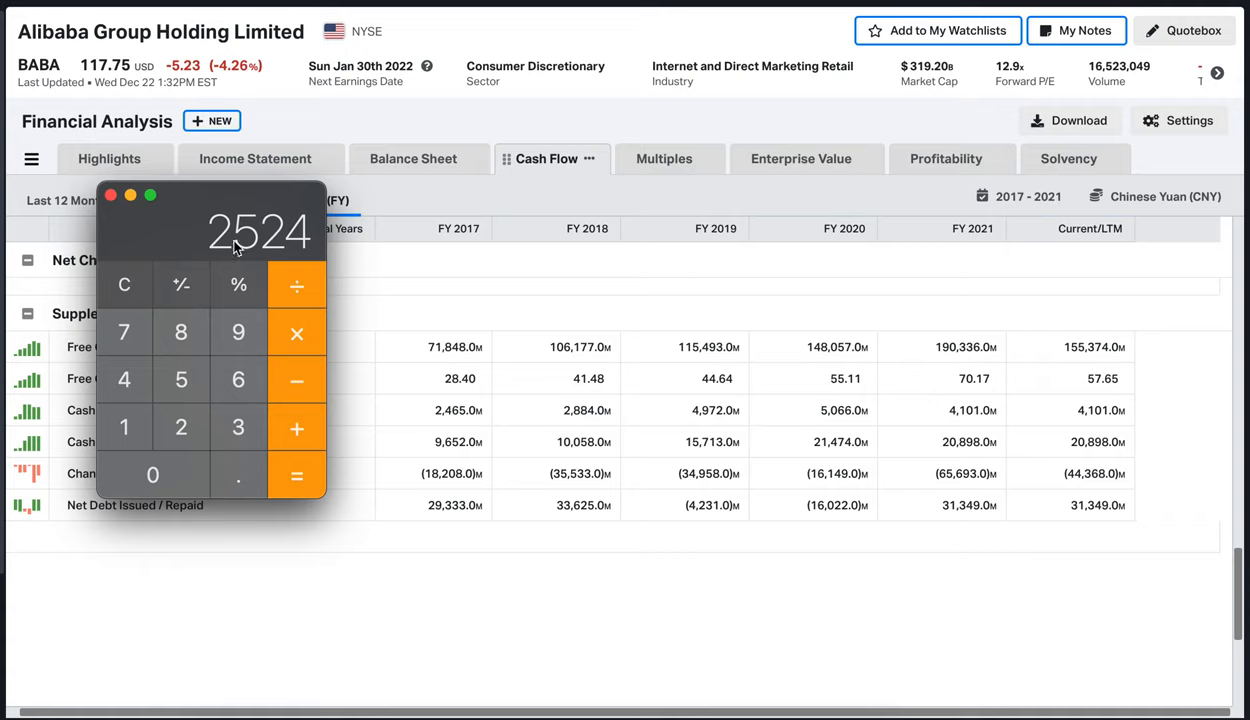
{"action": "mouse_move", "coordinate": [254, 248]}
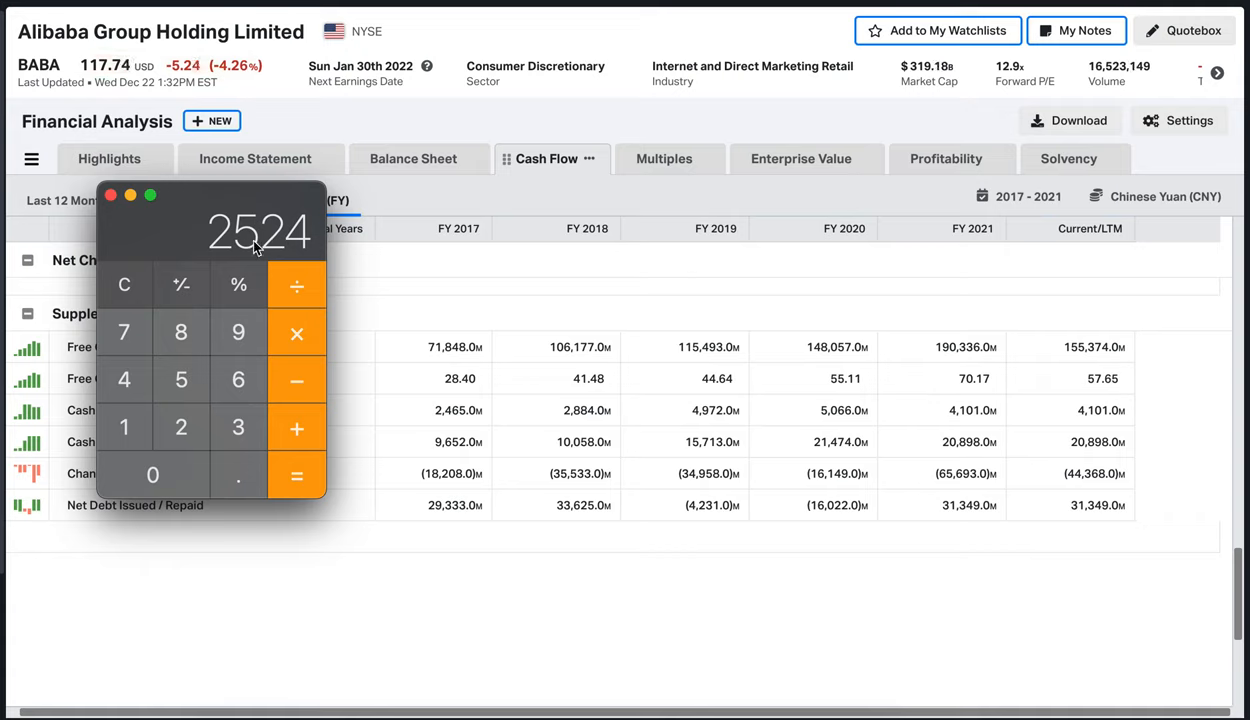
{"action": "mouse_move", "coordinate": [268, 248]}
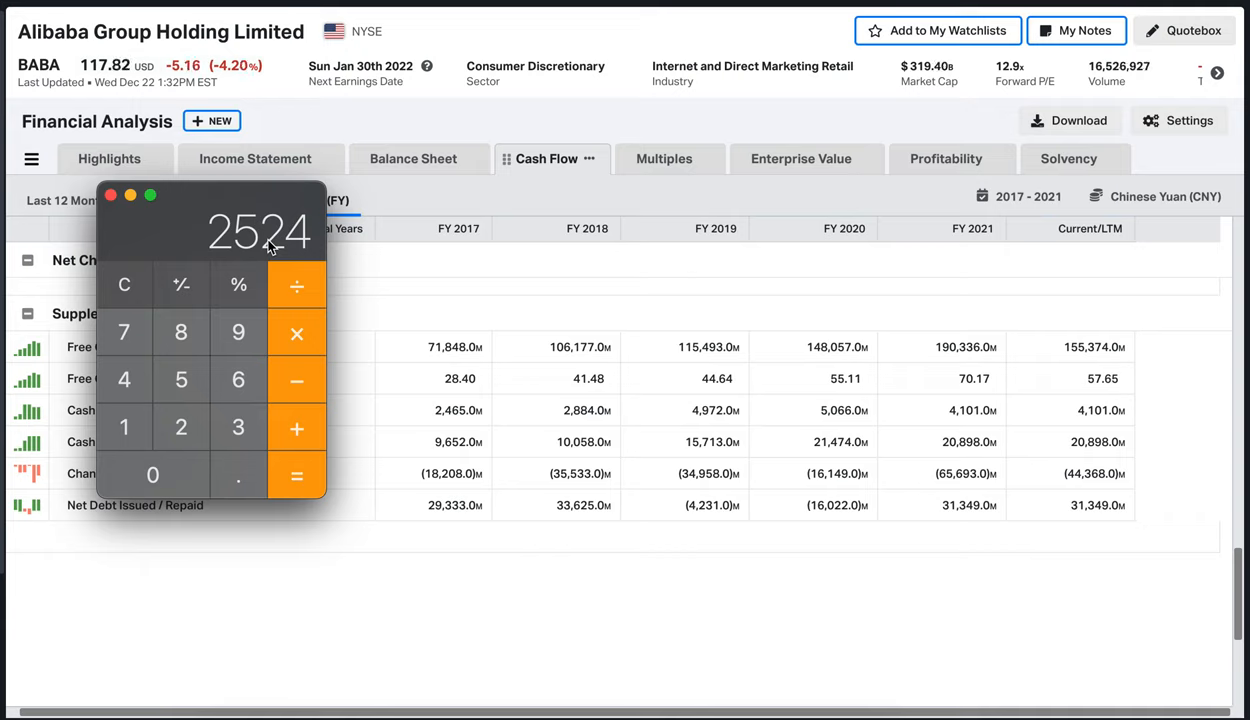
{"action": "mouse_move", "coordinate": [228, 244]}
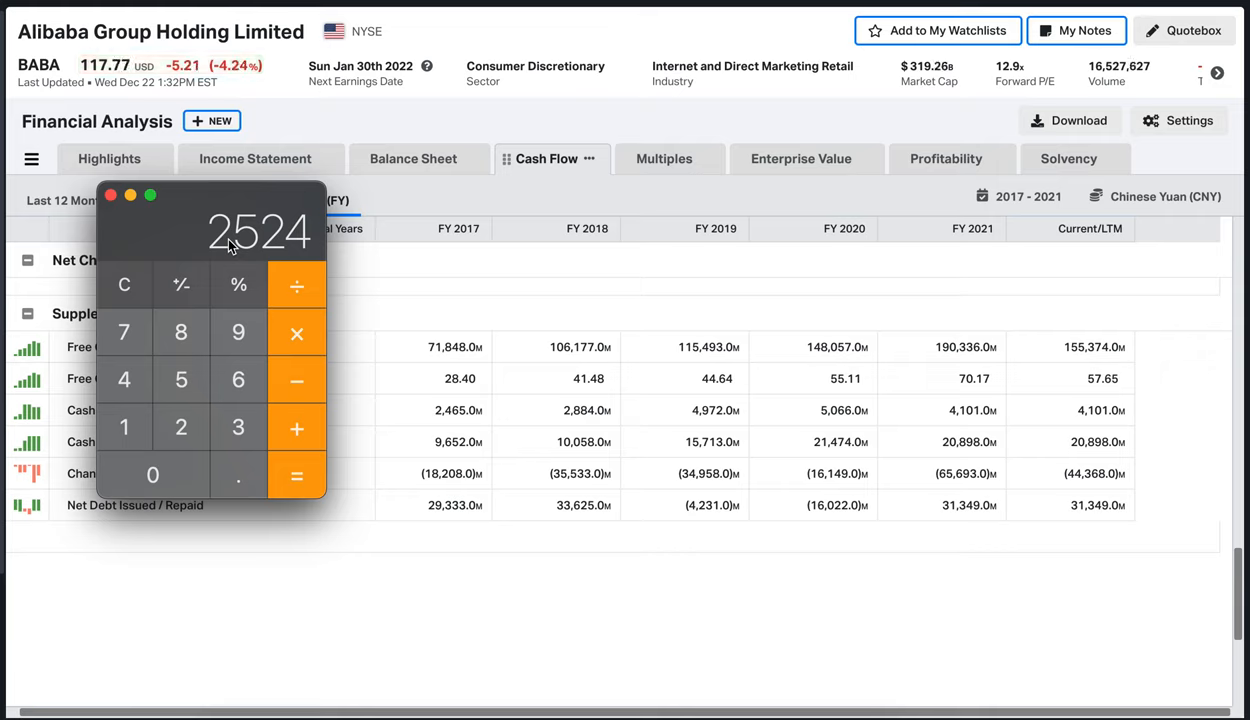
{"action": "mouse_move", "coordinate": [416, 444]}
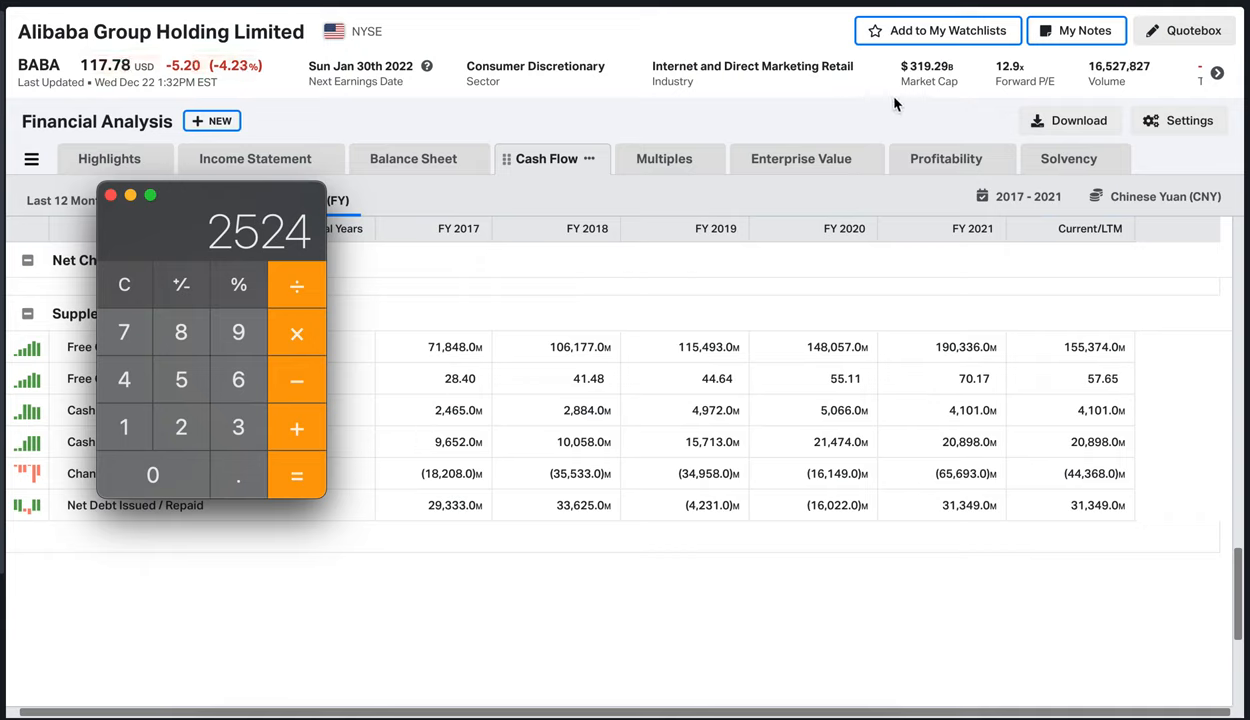
{"action": "mouse_move", "coordinate": [924, 90]}
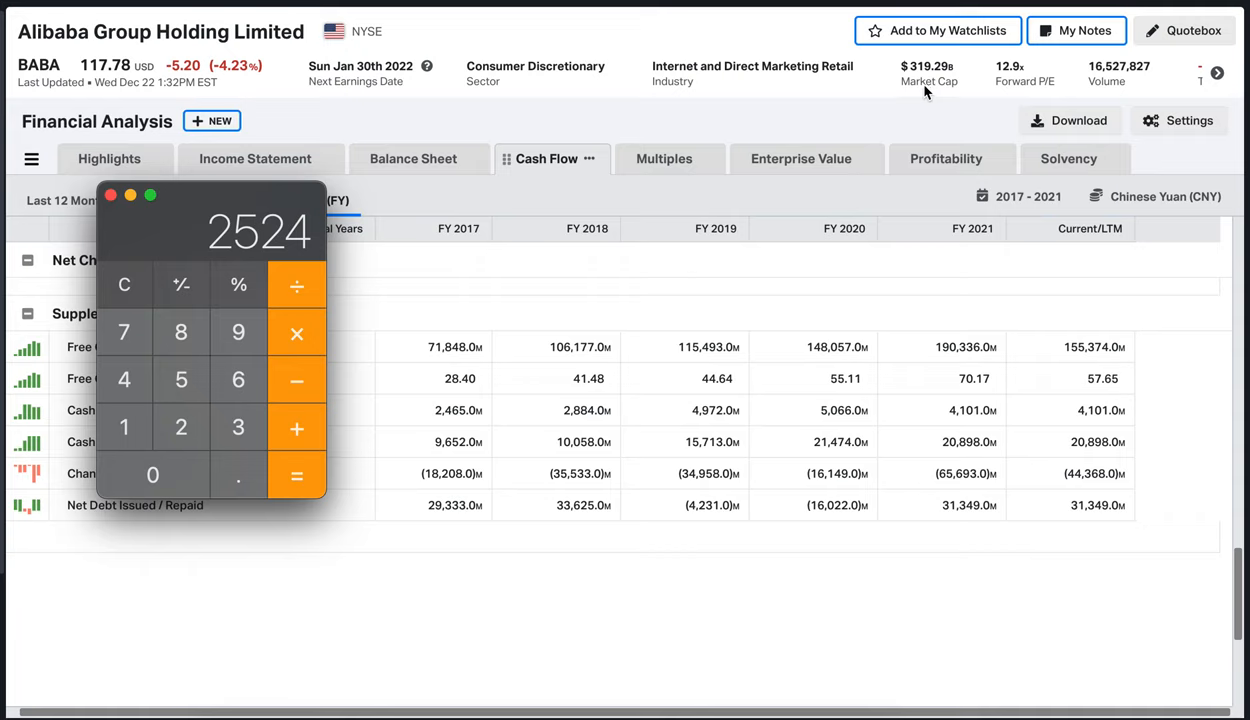
{"action": "mouse_move", "coordinate": [920, 88]}
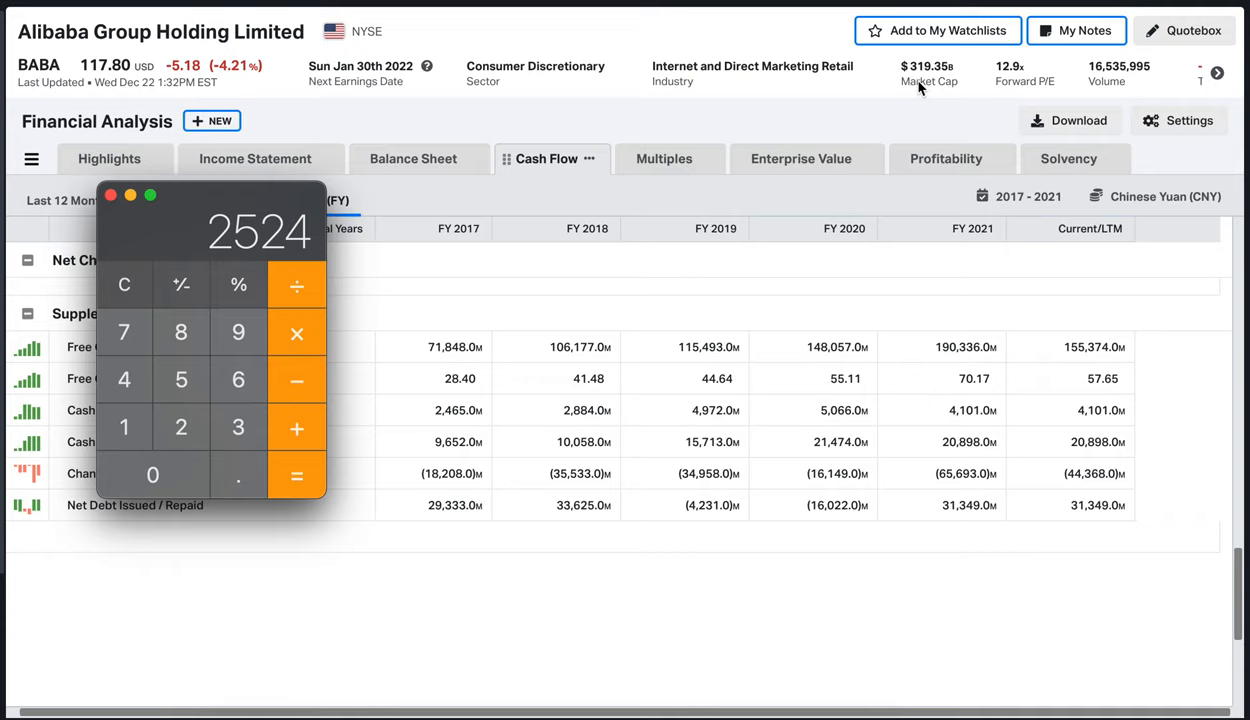
{"action": "mouse_move", "coordinate": [552, 194]}
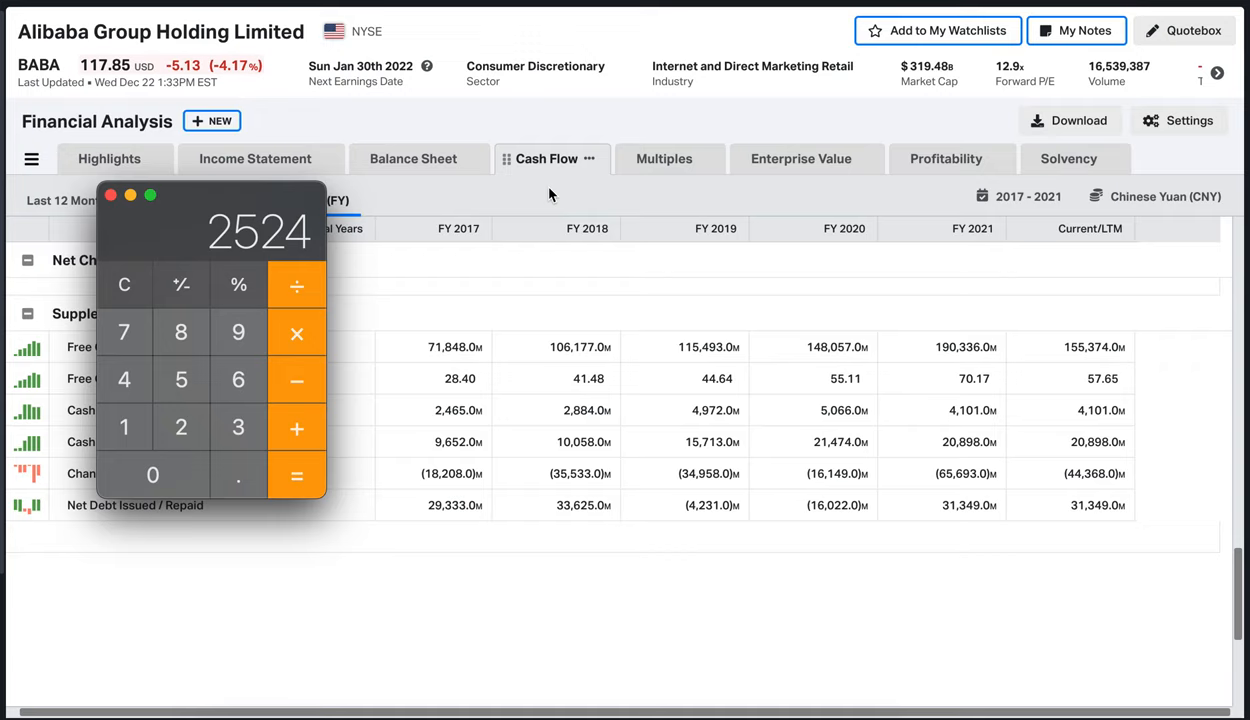
{"action": "mouse_move", "coordinate": [528, 524]}
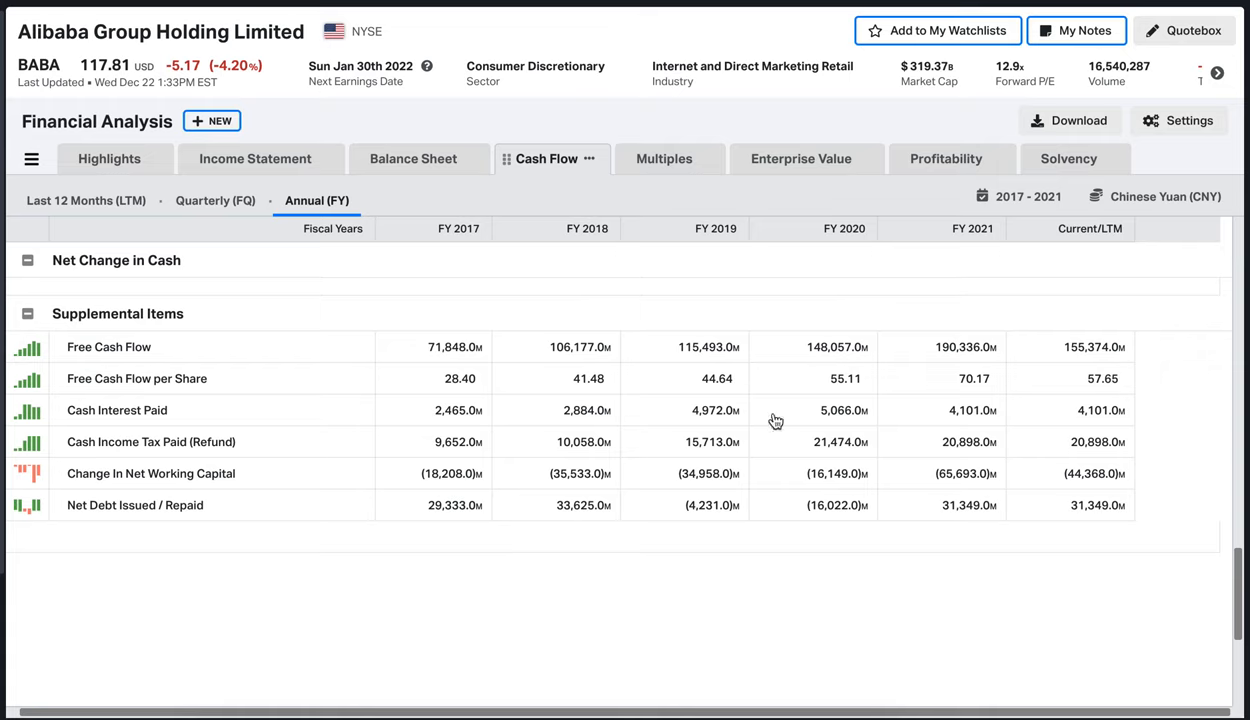
{"action": "mouse_move", "coordinate": [564, 486]}
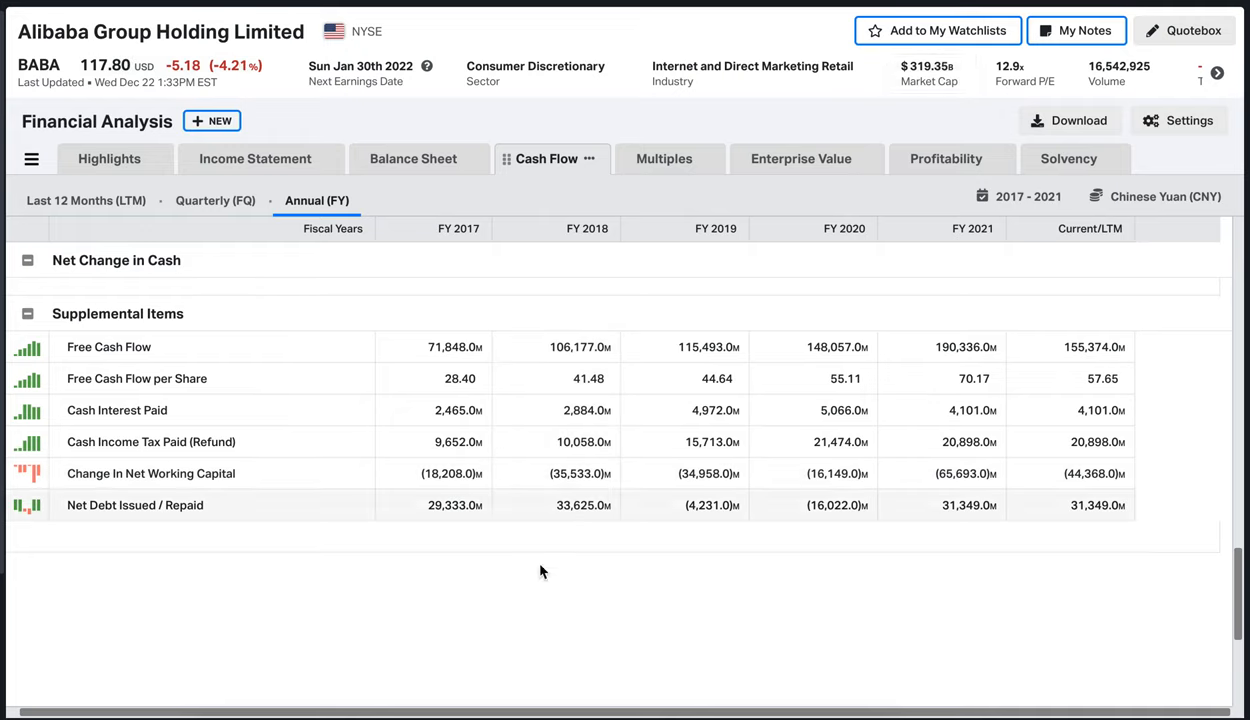
{"action": "mouse_move", "coordinate": [532, 558]}
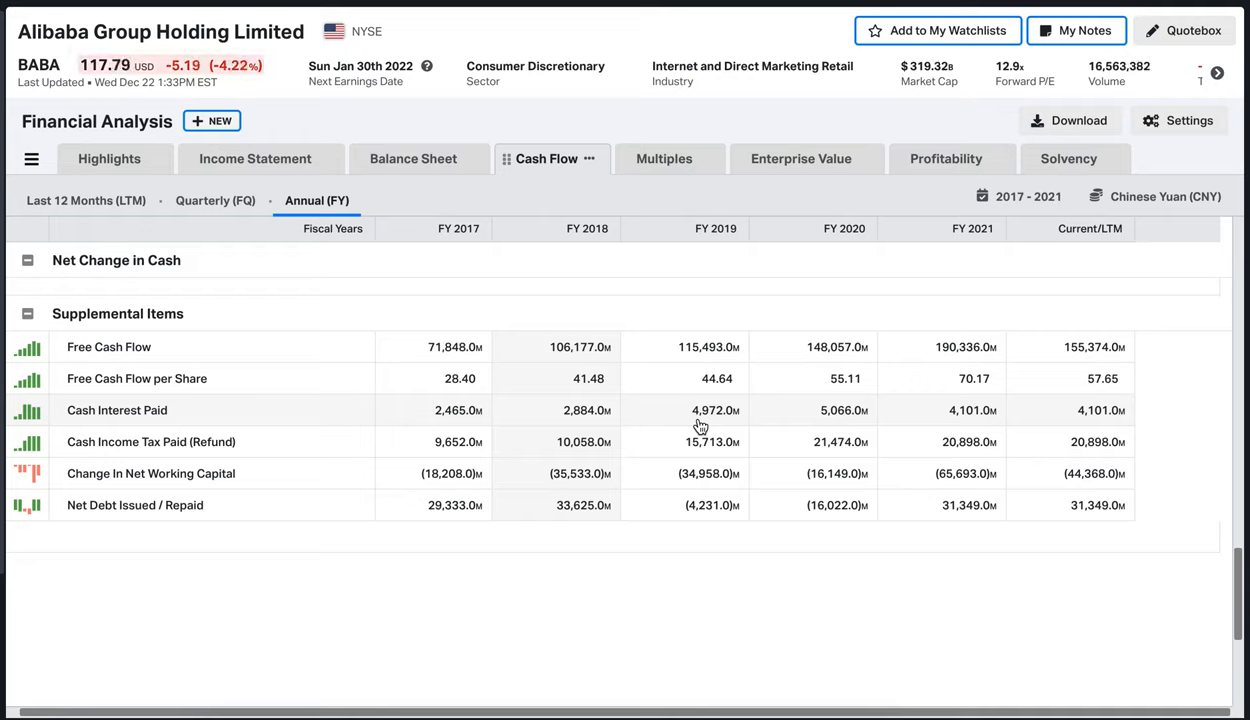
{"action": "mouse_move", "coordinate": [618, 330]}
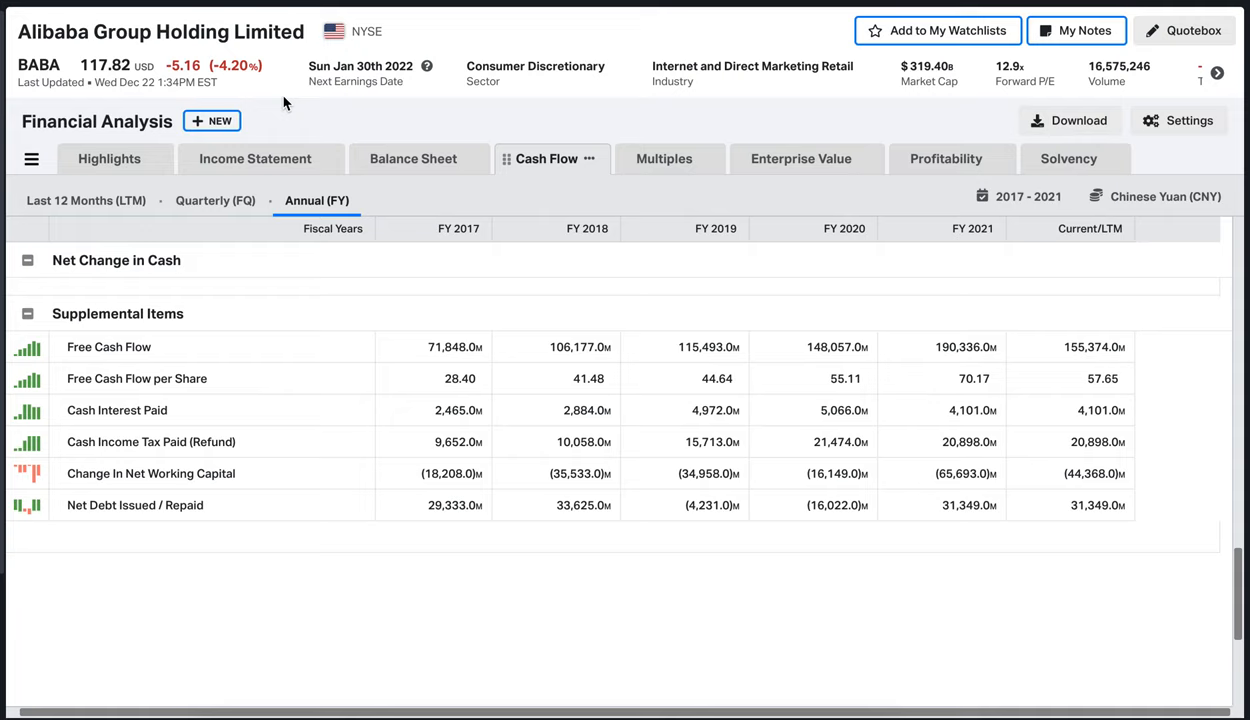
{"action": "mouse_move", "coordinate": [436, 116]}
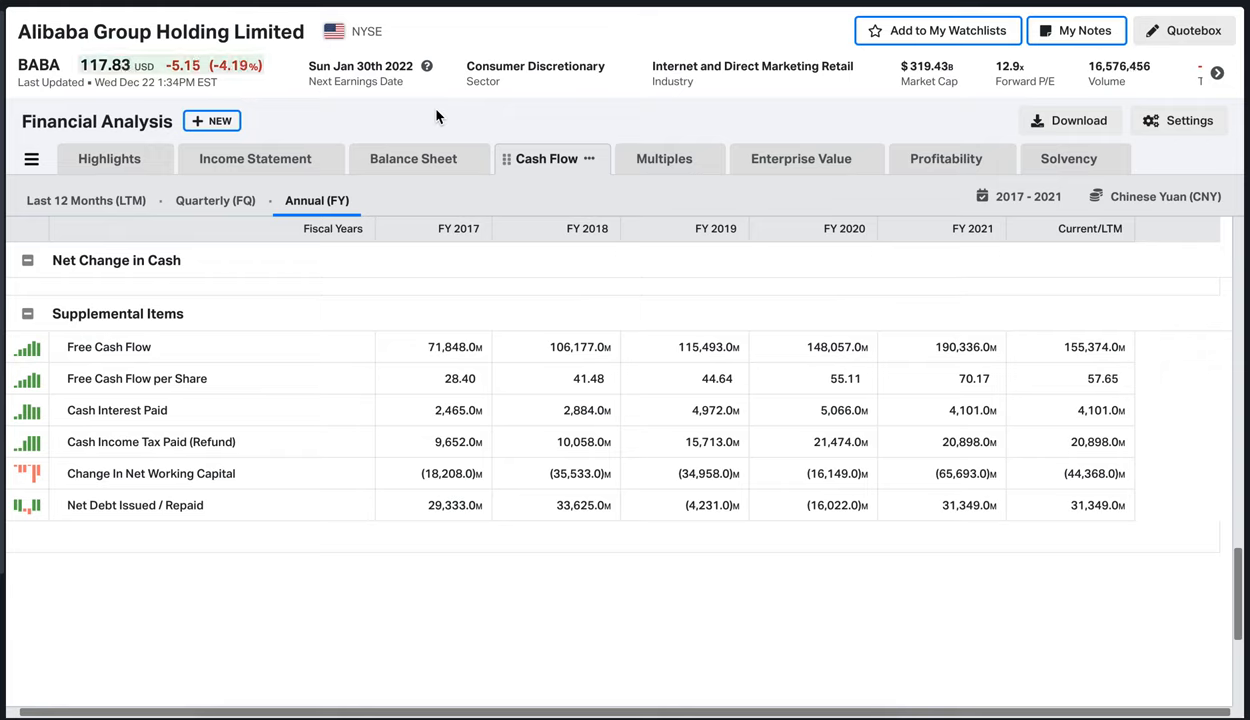
{"action": "mouse_move", "coordinate": [348, 116]}
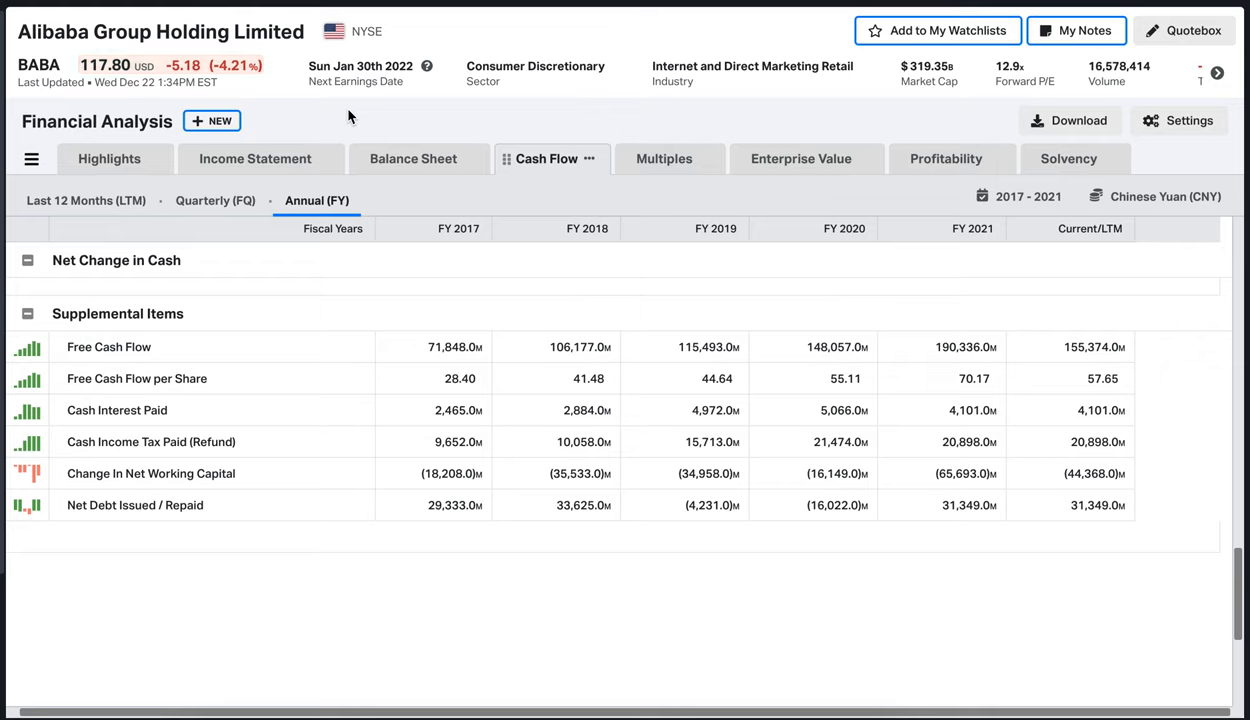
{"action": "mouse_move", "coordinate": [696, 156]}
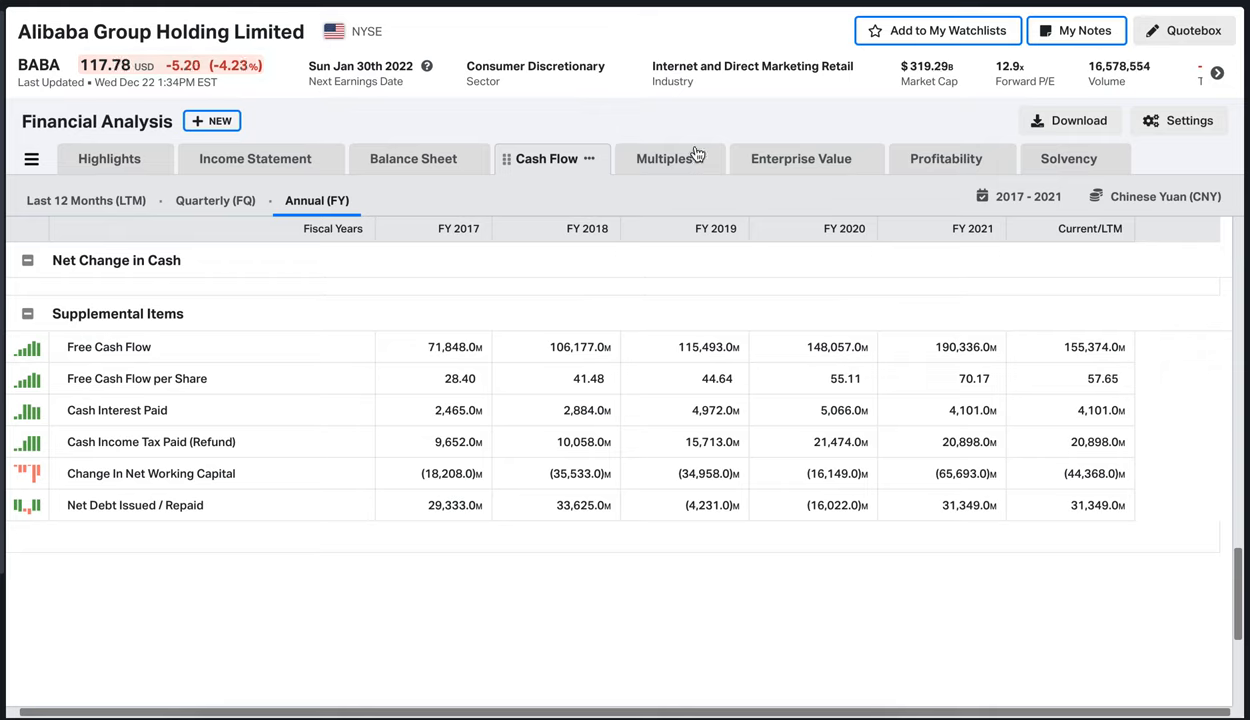
{"action": "mouse_move", "coordinate": [792, 110]}
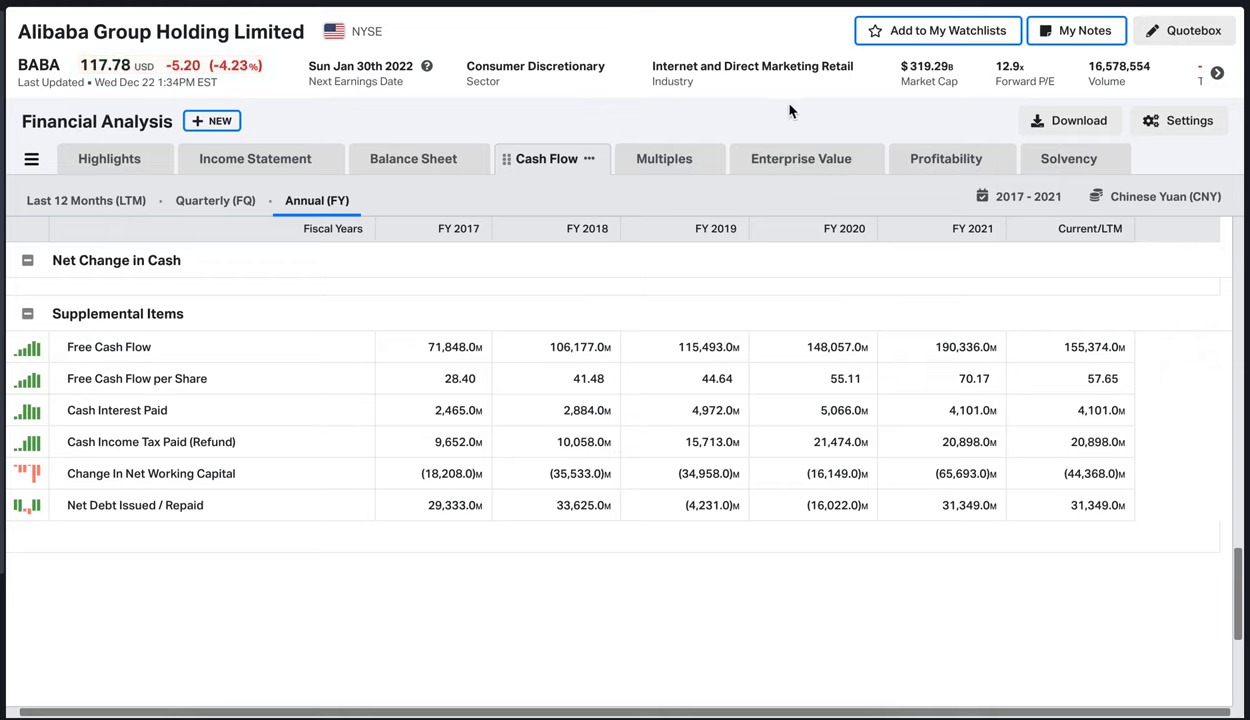